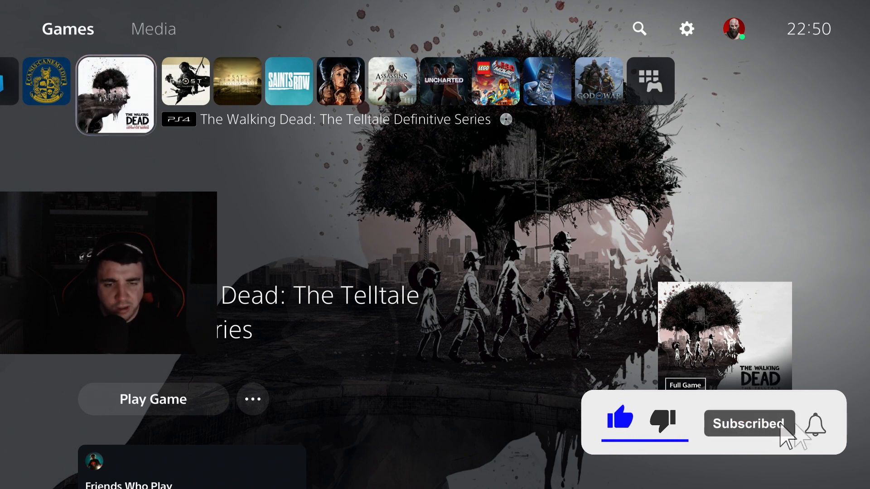
Highlight the Saints Row tile in the home-screen game row
click(816, 424)
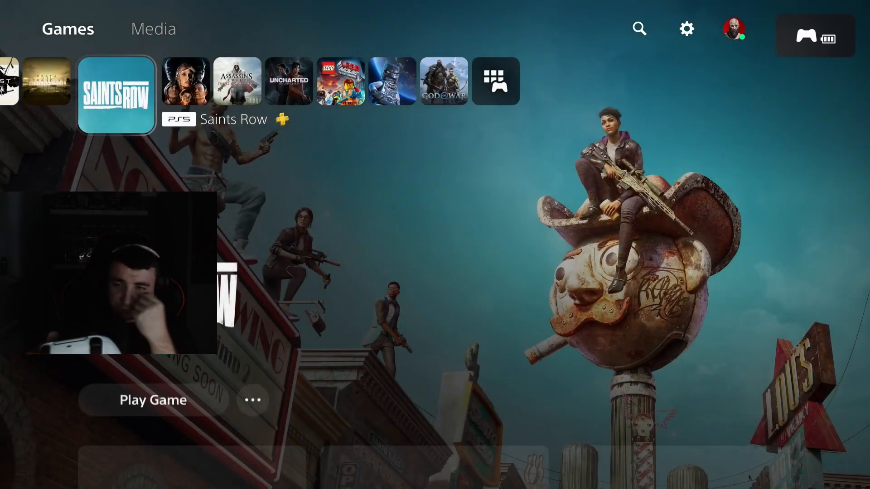
Nudge the game row right and back while the Remote Play keyboard prompt appears
scroll(right, 3)
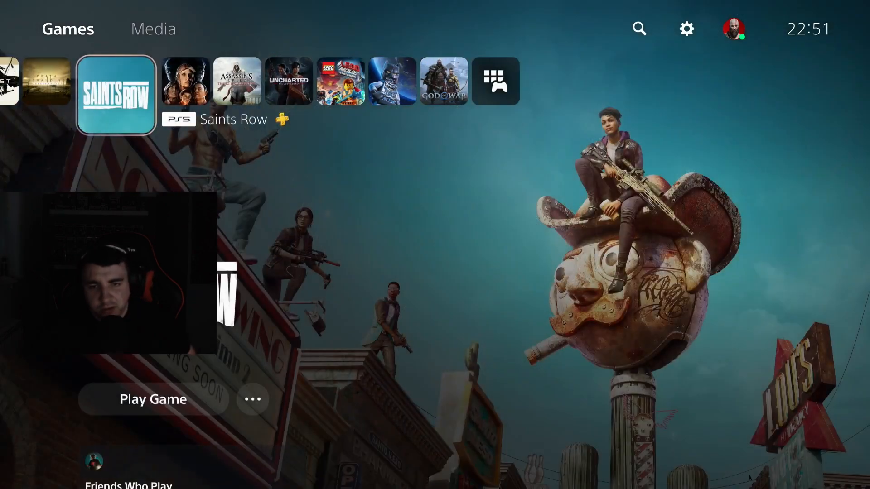
scroll(left, 3)
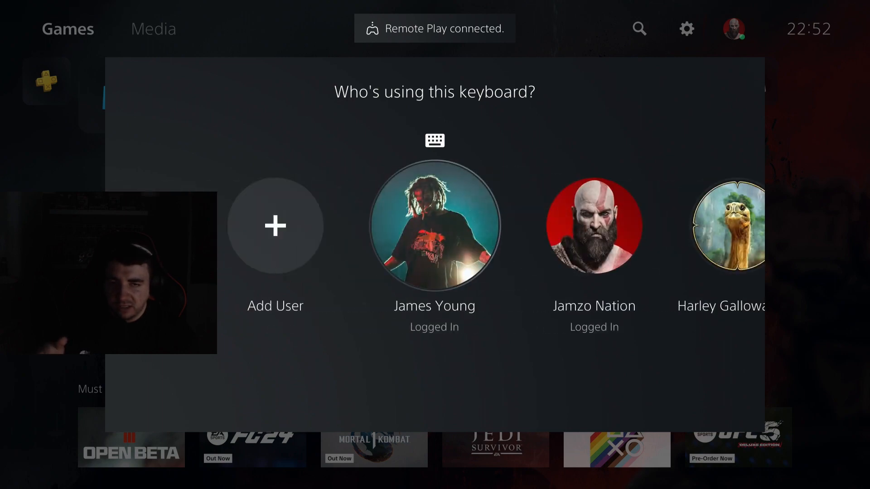
Choose the main account with the Kratos avatar as the keyboard's user
scroll(right, 3)
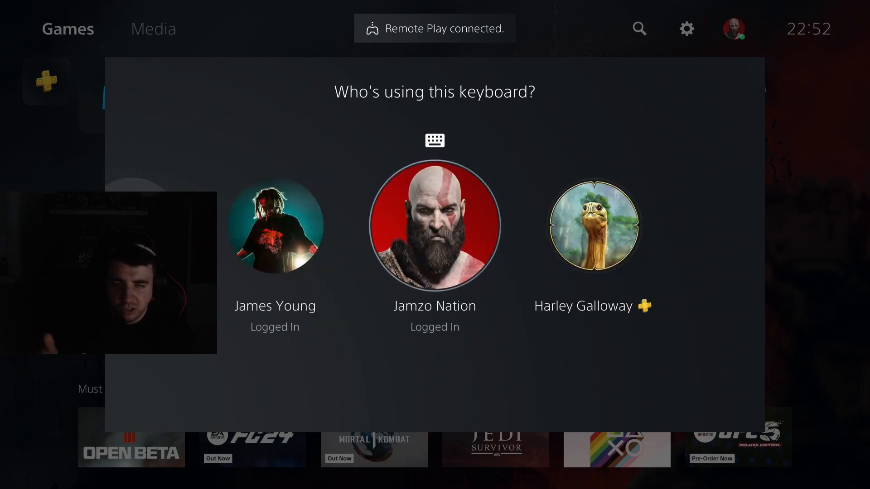
click(434, 228)
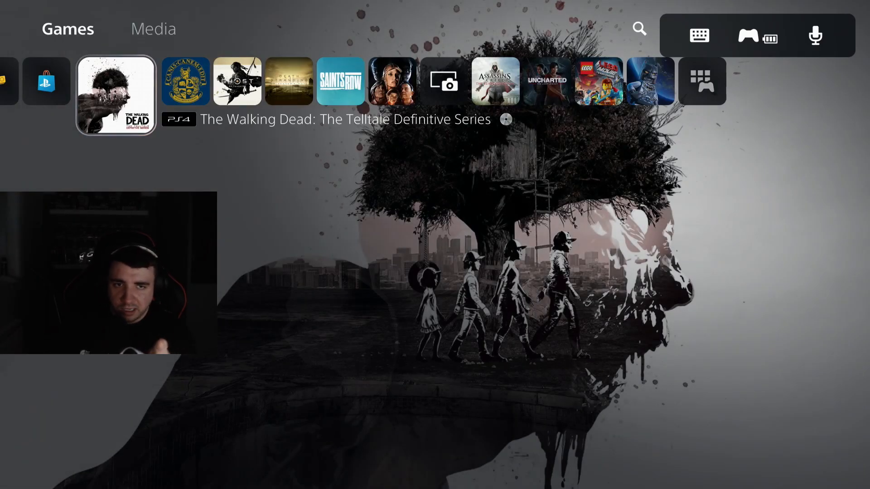
Dismiss the keyboard and controller status panel to reveal the games row
click(115, 94)
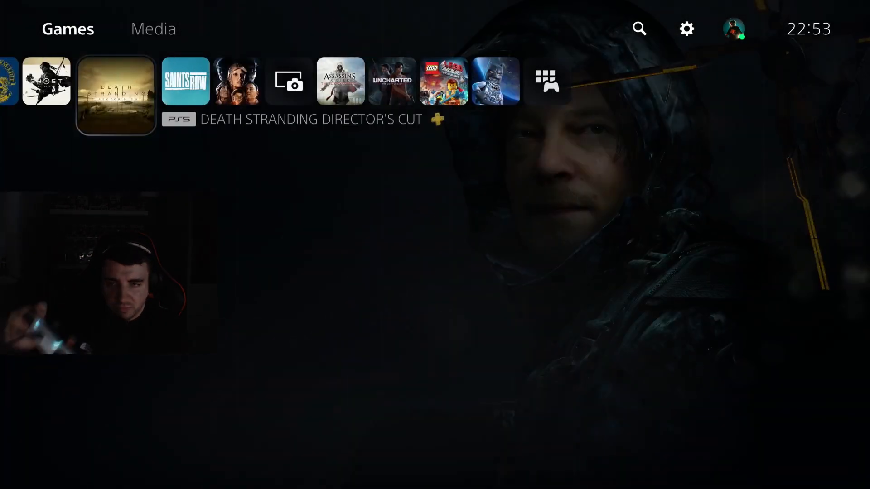
Browse the game row past Canis Canem Edit, check the signed-in profile, land on Saints Row
scroll(right, 3)
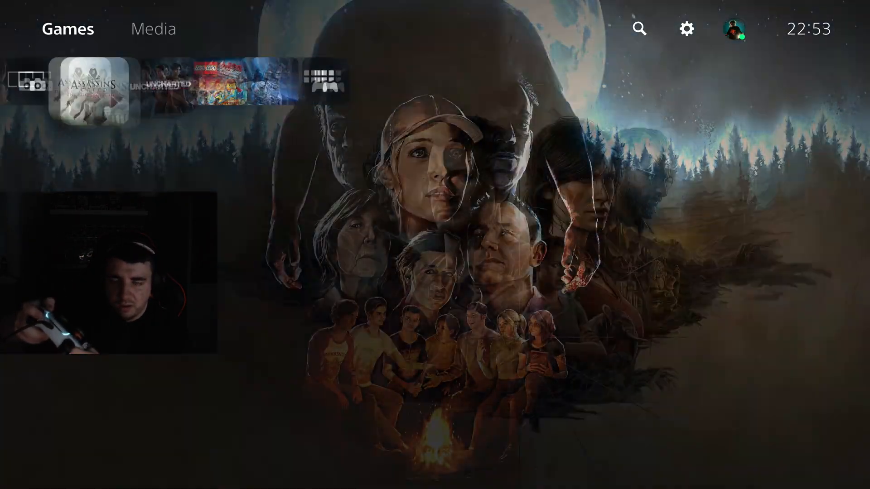
scroll(left, 3)
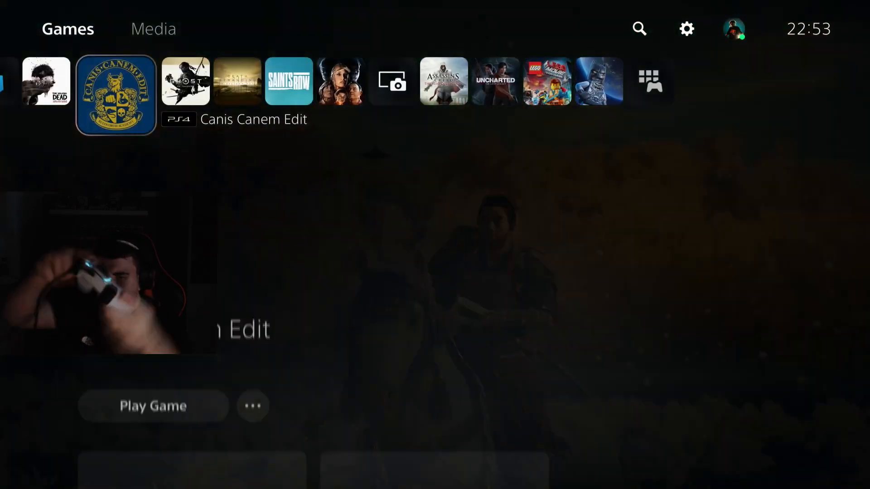
scroll(right, 3)
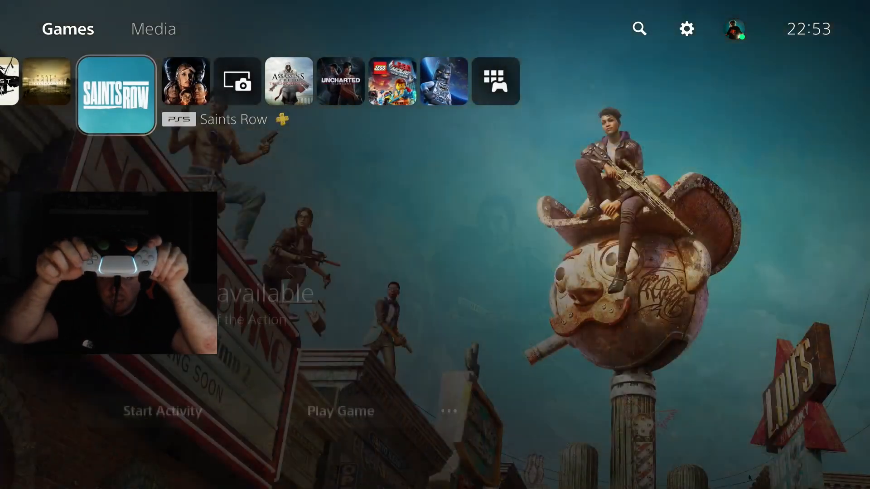
scroll(left, 3)
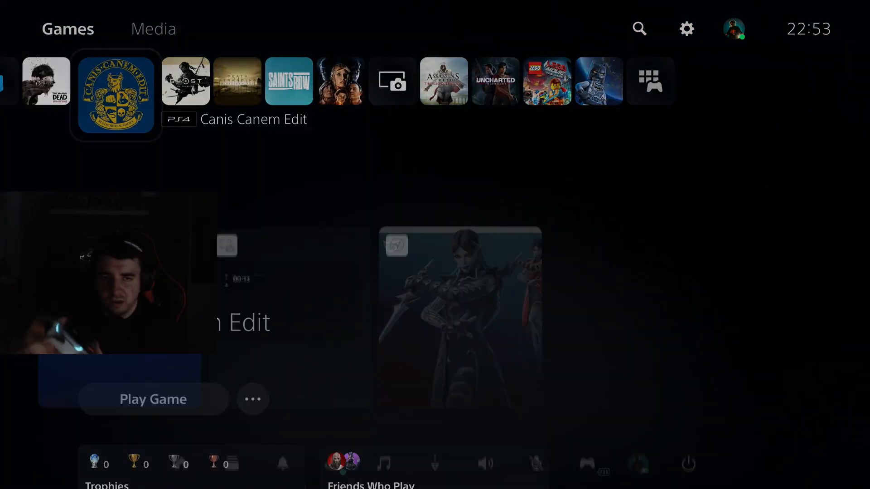
click(731, 29)
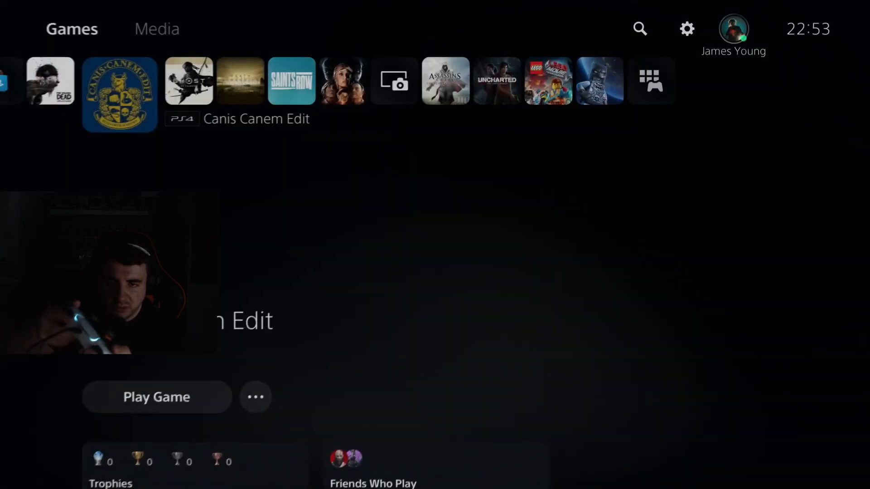
scroll(right, 3)
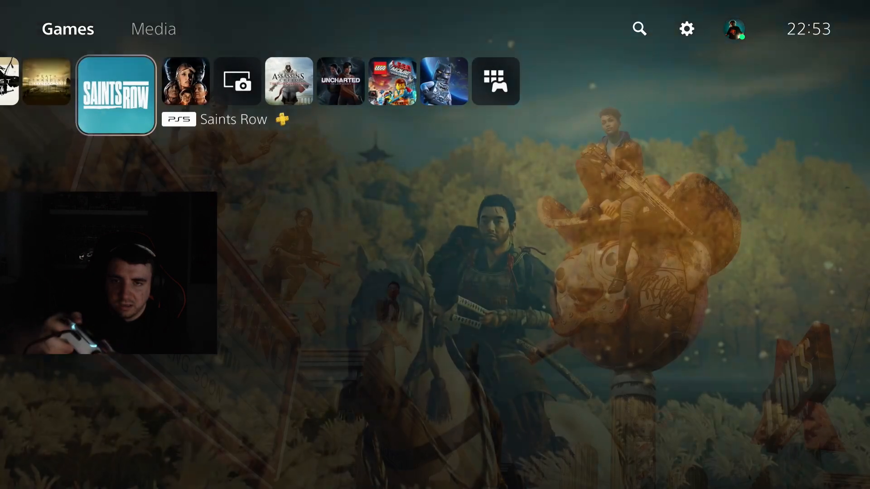